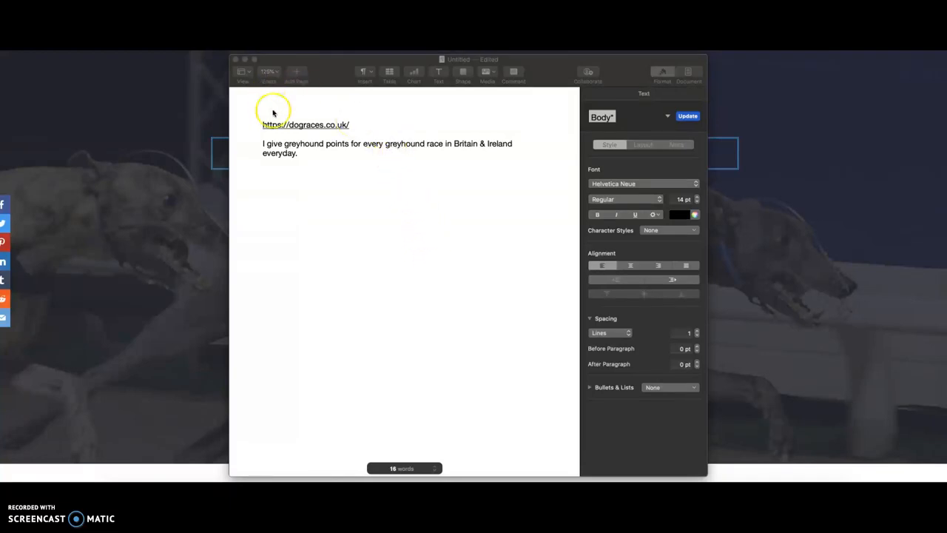
{"action": "mouse_move", "coordinate": [335, 159]}
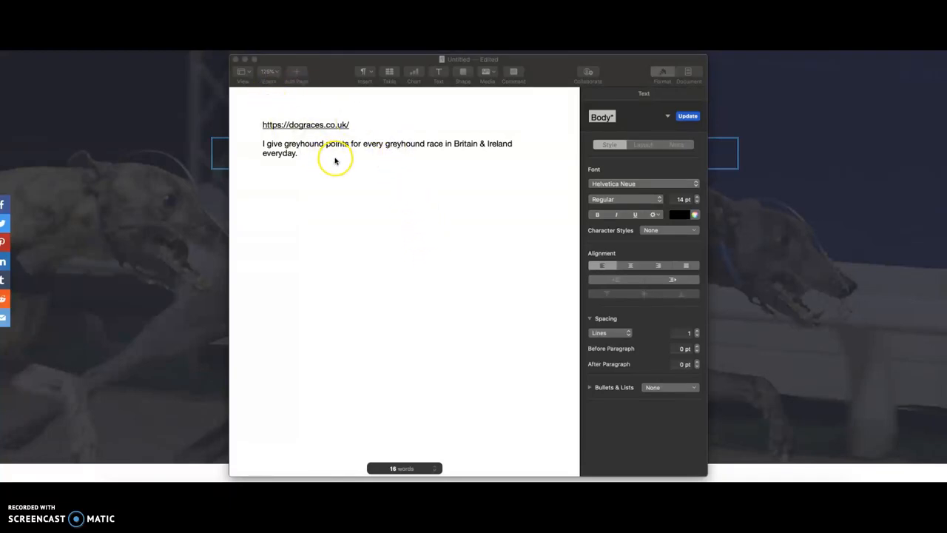
{"action": "mouse_move", "coordinate": [244, 67]}
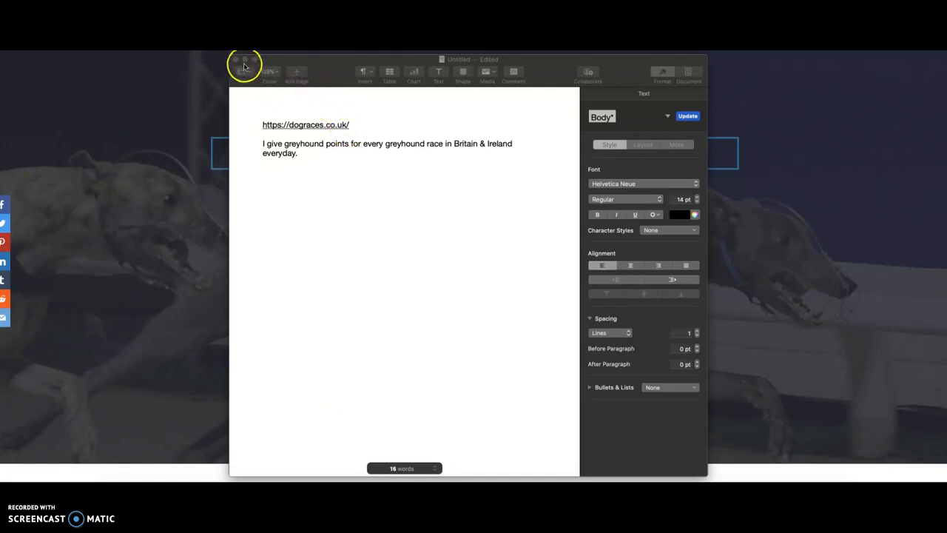
{"action": "mouse_move", "coordinate": [244, 60]}
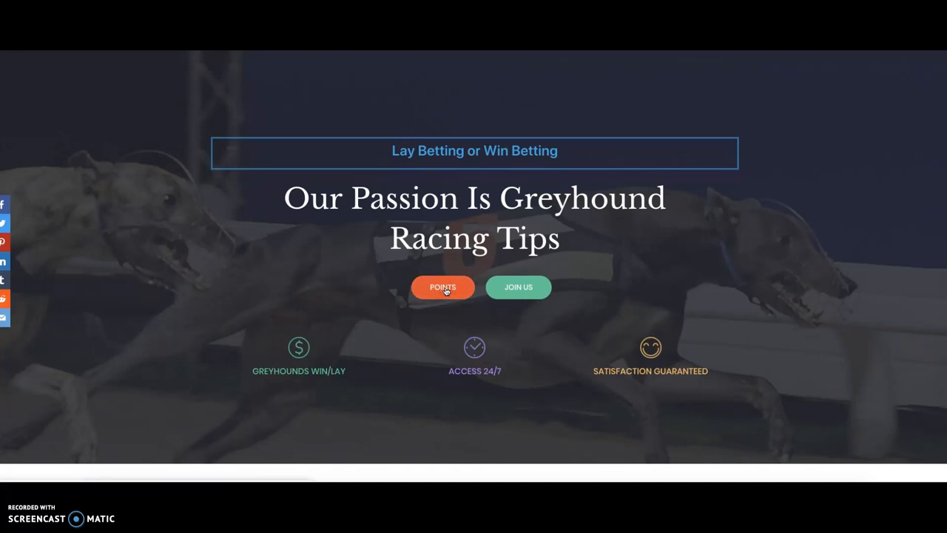
Reach the members-only Greyhound Points table via POINTS, Greyhound Tips and CLICK HERE.
{"action": "left_click", "coordinate": [442, 287]}
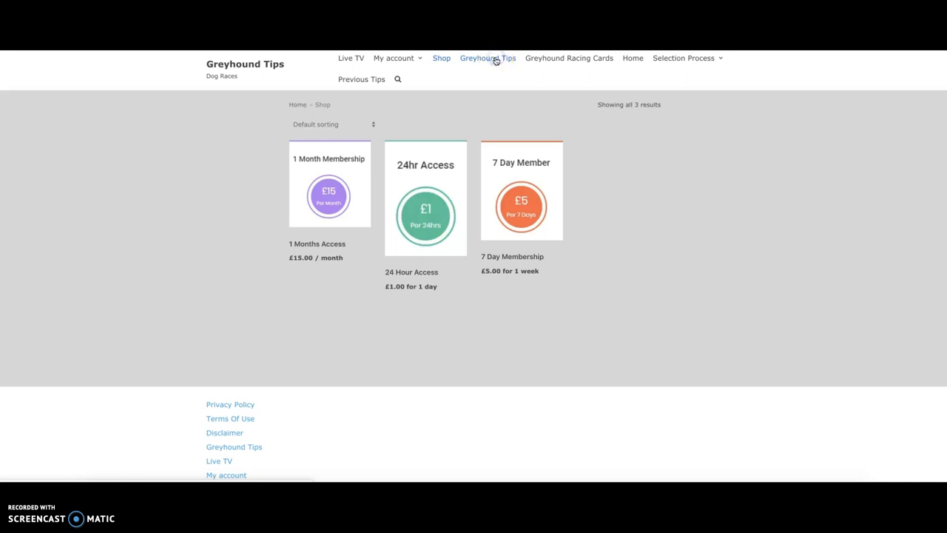
{"action": "left_click", "coordinate": [489, 57]}
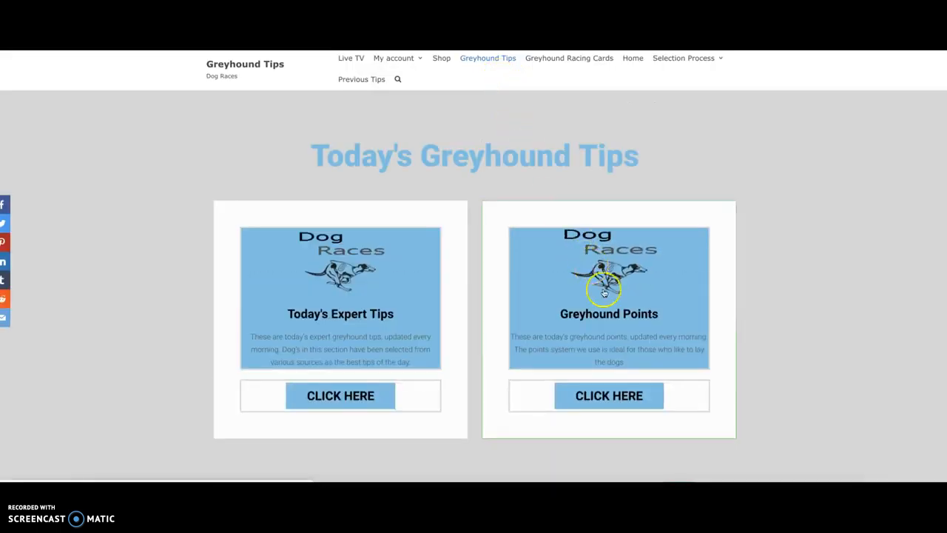
{"action": "mouse_move", "coordinate": [610, 395]}
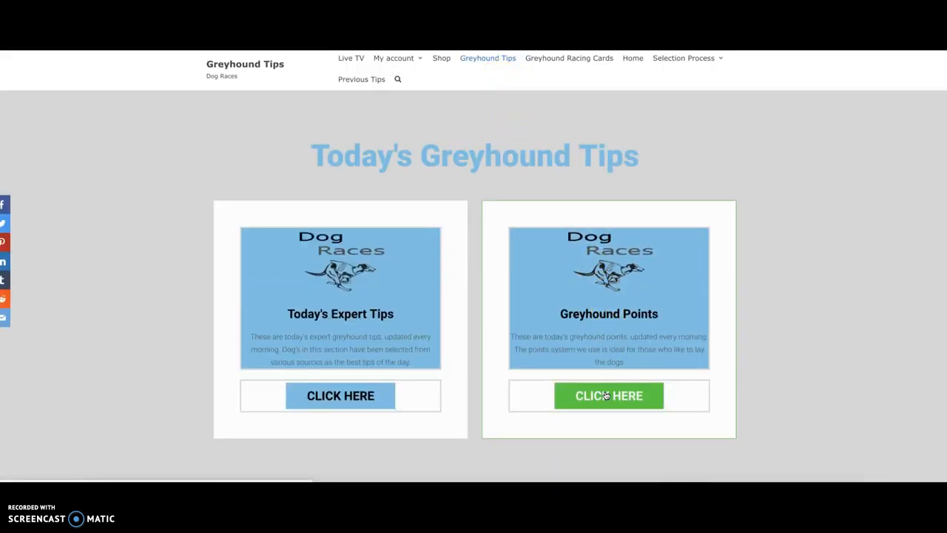
{"action": "left_click", "coordinate": [609, 396]}
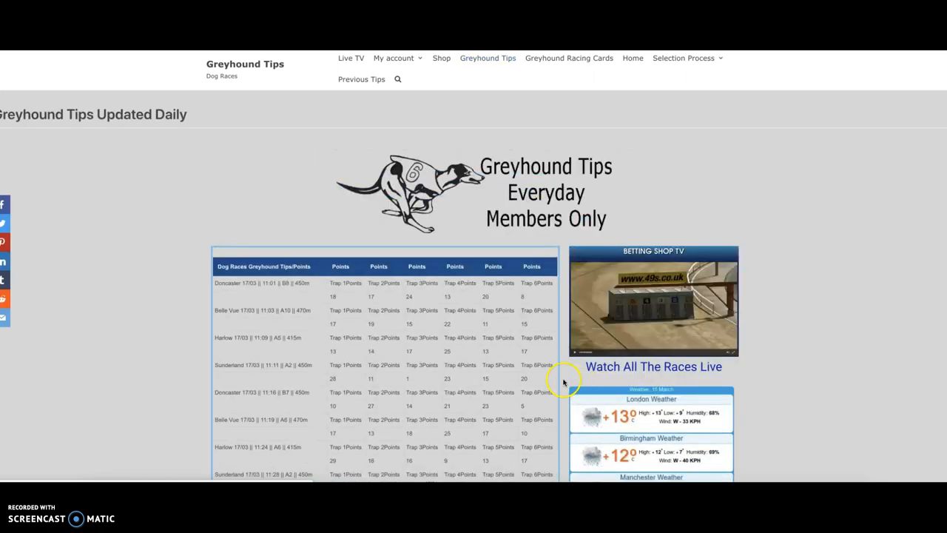
{"action": "mouse_move", "coordinate": [531, 290]}
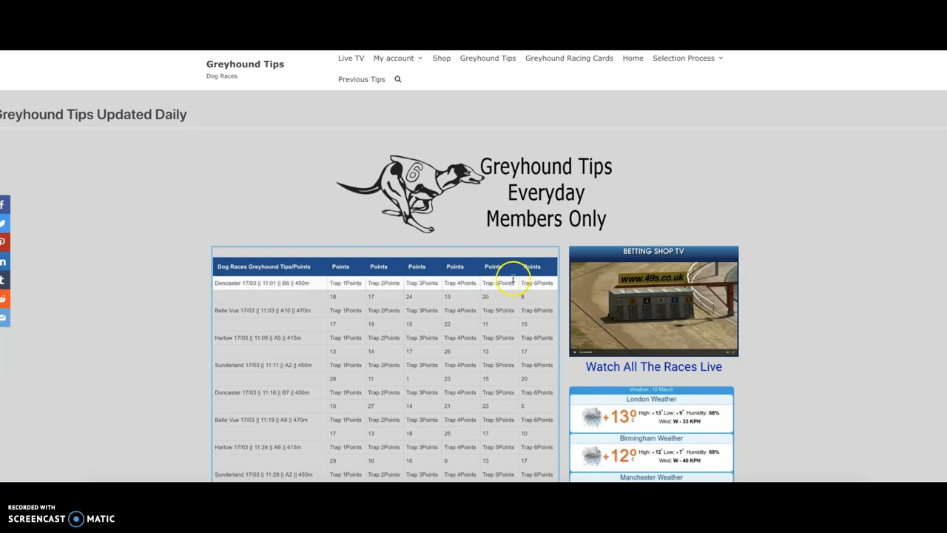
{"action": "mouse_move", "coordinate": [532, 382]}
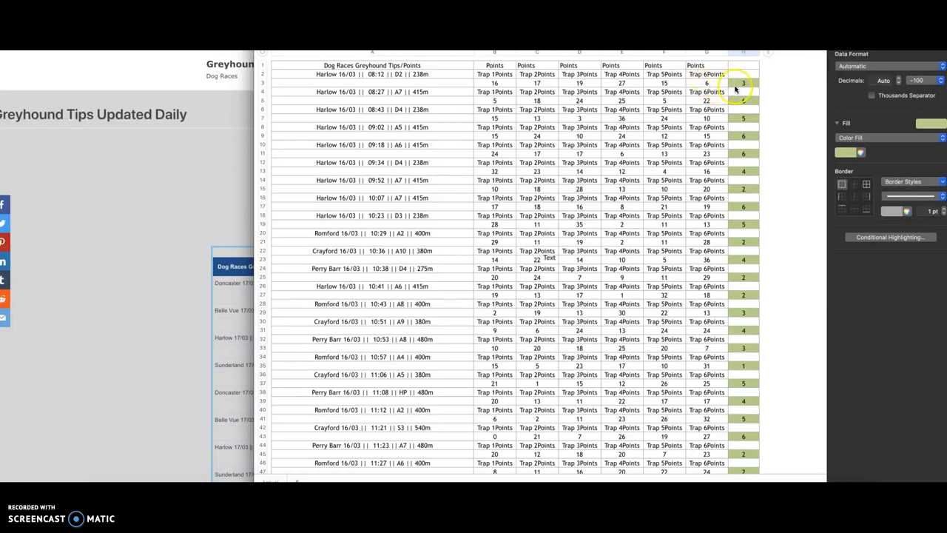
{"action": "mouse_move", "coordinate": [734, 111]}
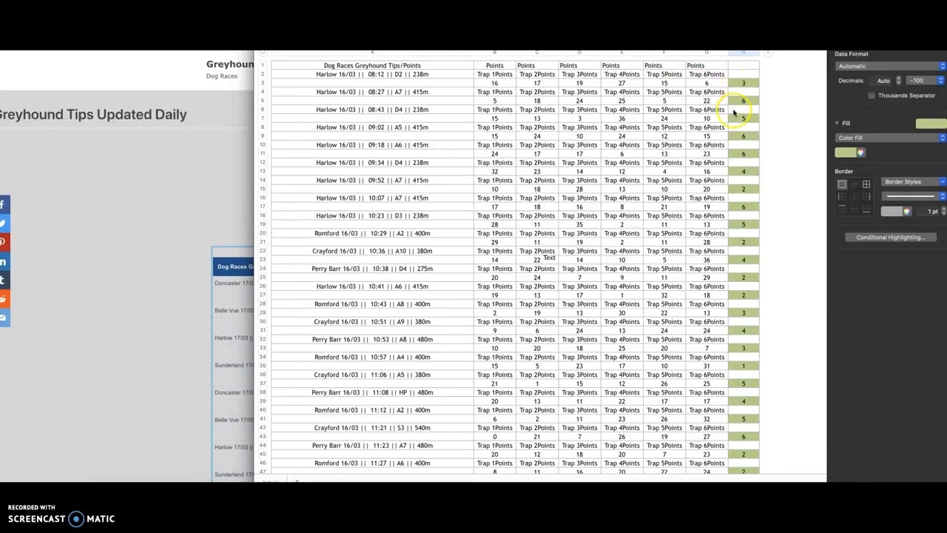
Scroll the 16/03 points sheet down through the race rows to the 12:54 results.
{"action": "scroll", "scroll_direction": "down", "scroll_amount": 3}
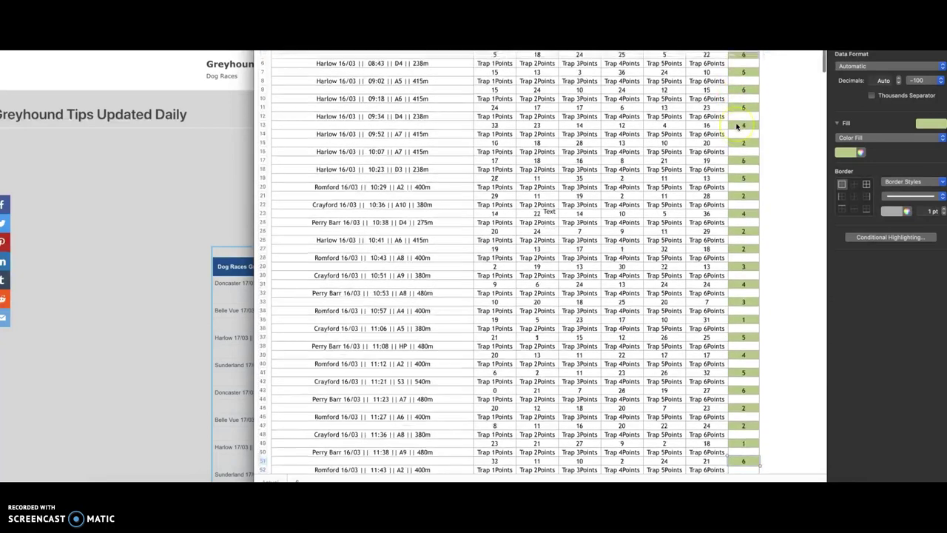
{"action": "scroll", "scroll_direction": "up", "scroll_amount": 3}
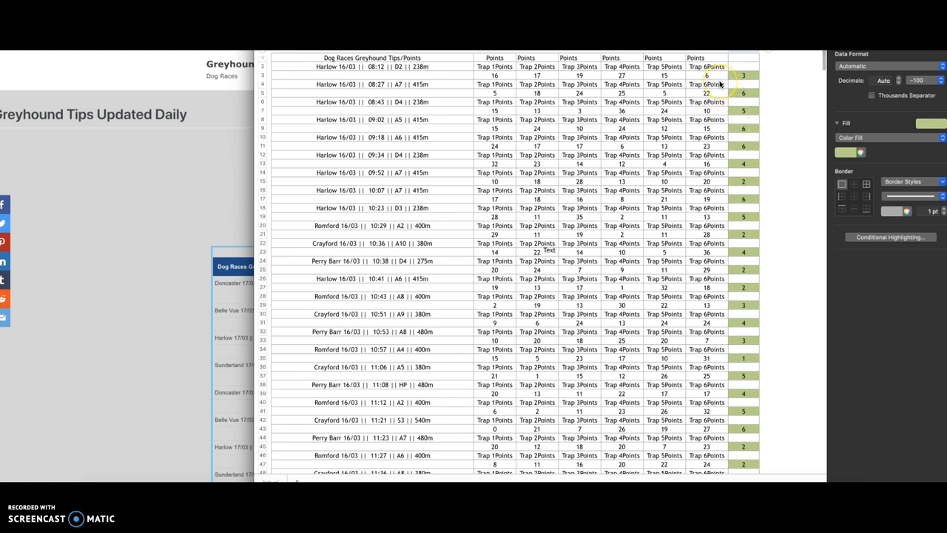
{"action": "mouse_move", "coordinate": [722, 96]}
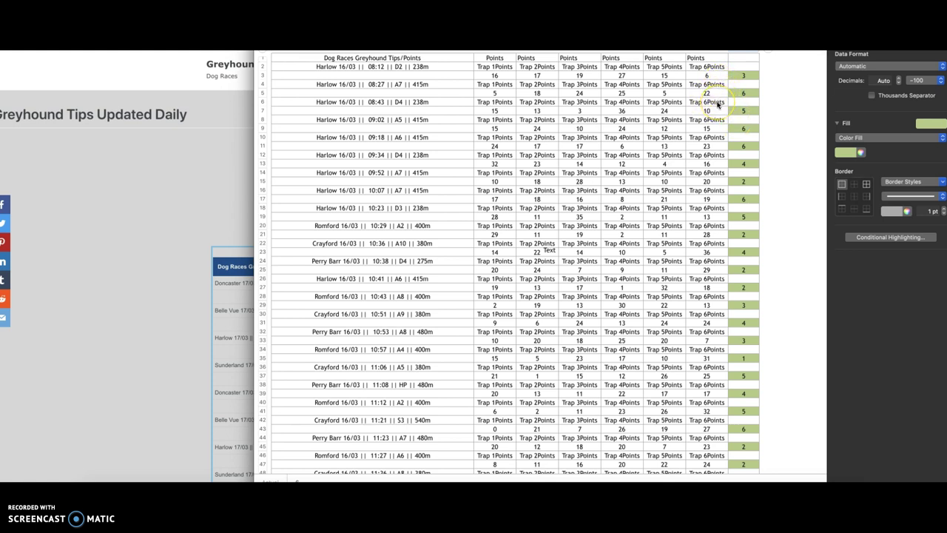
{"action": "scroll", "scroll_direction": "down", "scroll_amount": 3}
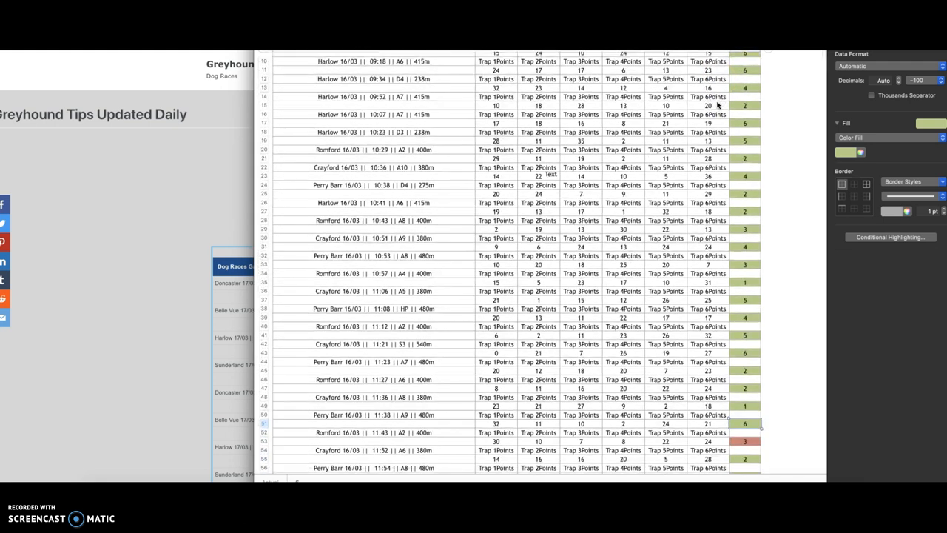
{"action": "scroll", "scroll_direction": "down", "scroll_amount": 3}
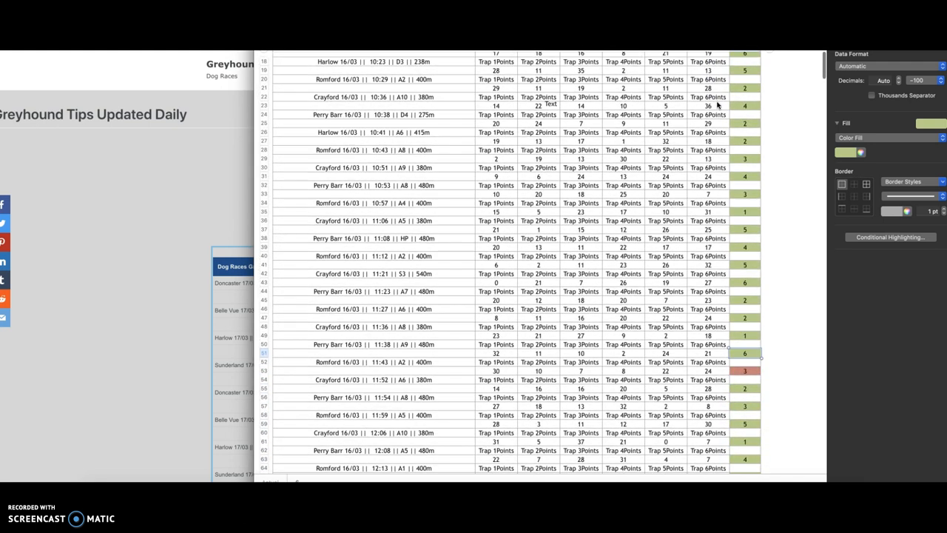
{"action": "scroll", "scroll_direction": "down", "scroll_amount": 3}
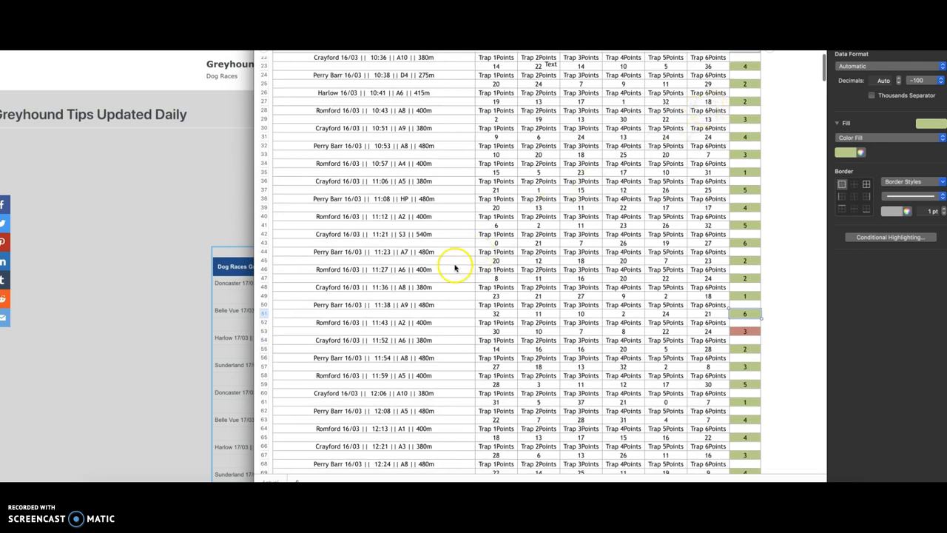
{"action": "mouse_move", "coordinate": [630, 323]}
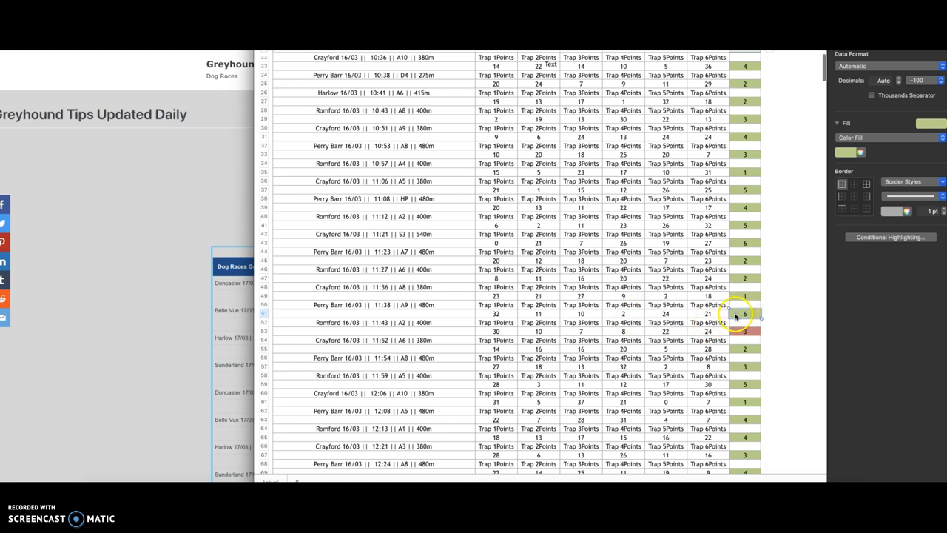
{"action": "mouse_move", "coordinate": [718, 319]}
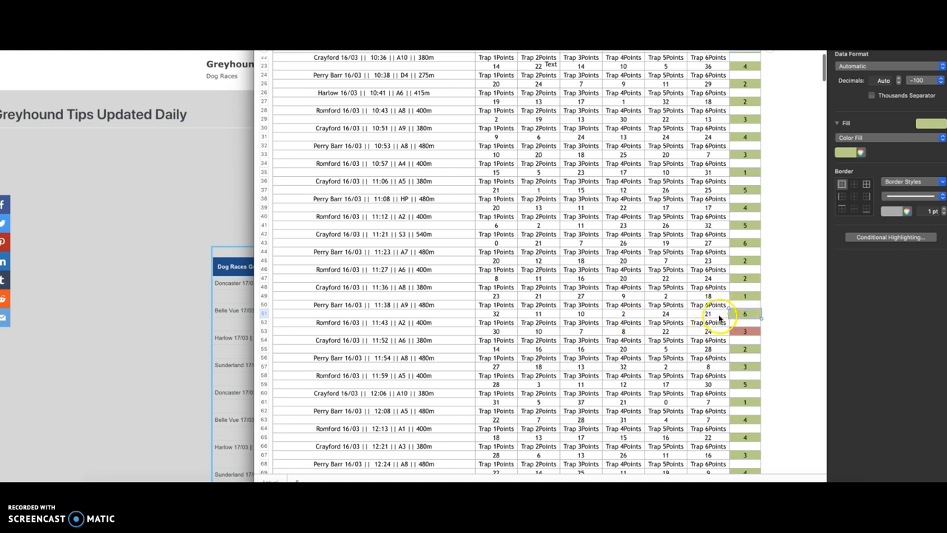
{"action": "mouse_move", "coordinate": [770, 319]}
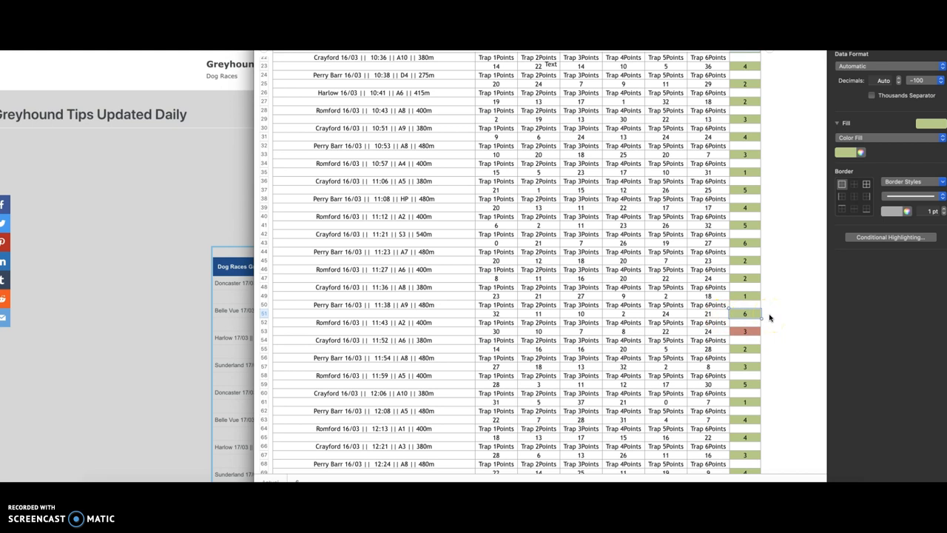
{"action": "scroll", "scroll_direction": "down", "scroll_amount": 3}
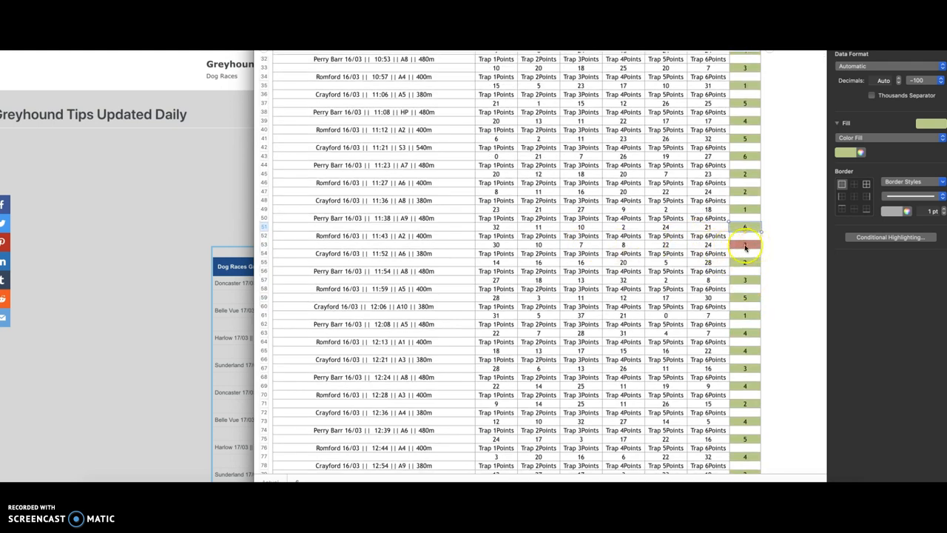
{"action": "scroll", "scroll_direction": "down", "scroll_amount": 3}
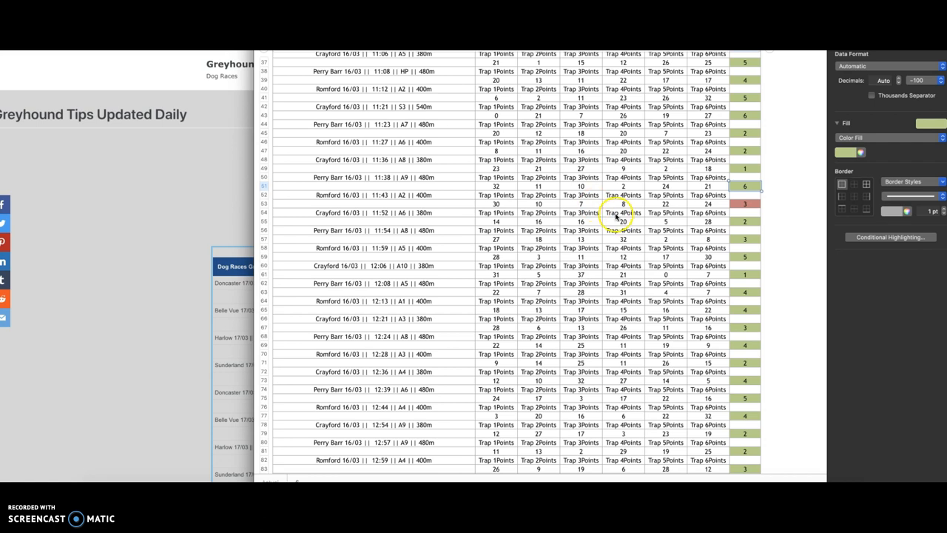
{"action": "scroll", "scroll_direction": "down", "scroll_amount": 3}
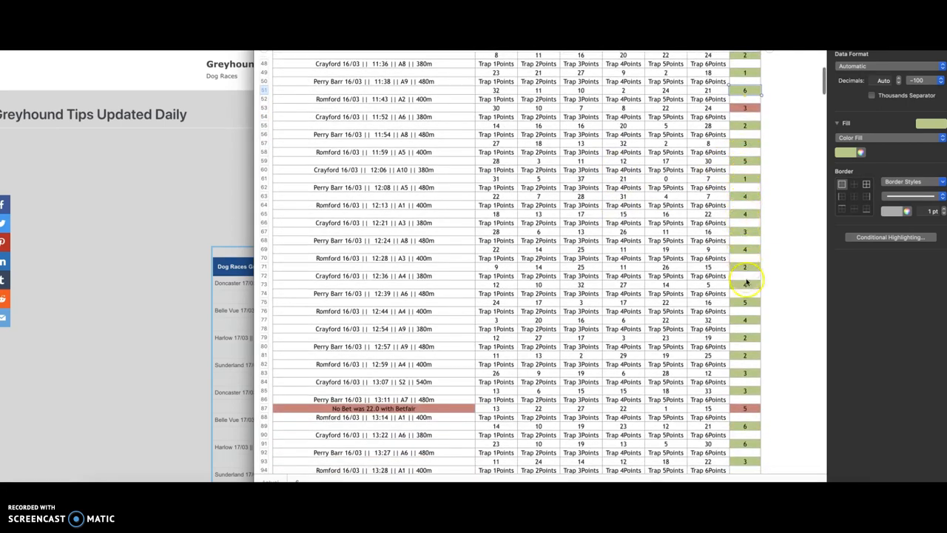
{"action": "scroll", "scroll_direction": "down", "scroll_amount": 3}
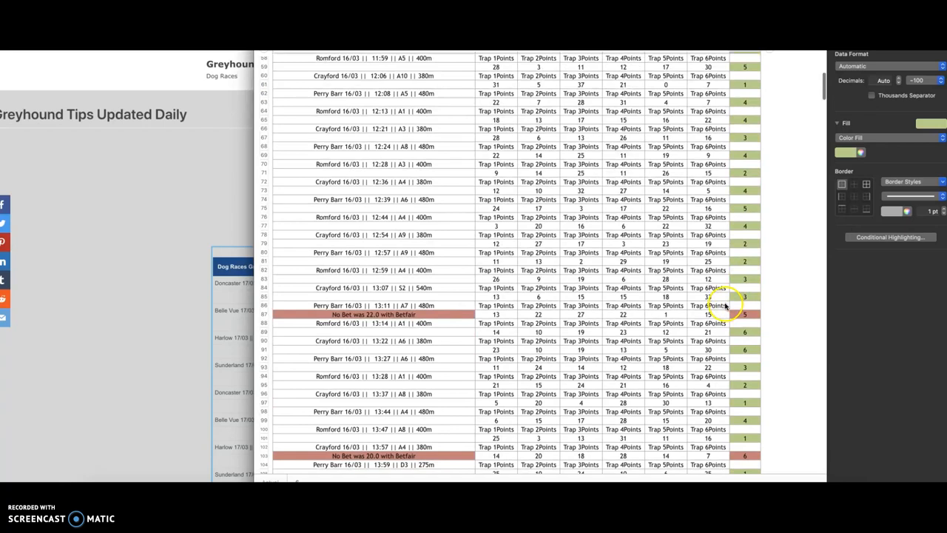
{"action": "scroll", "scroll_direction": "down", "scroll_amount": 3}
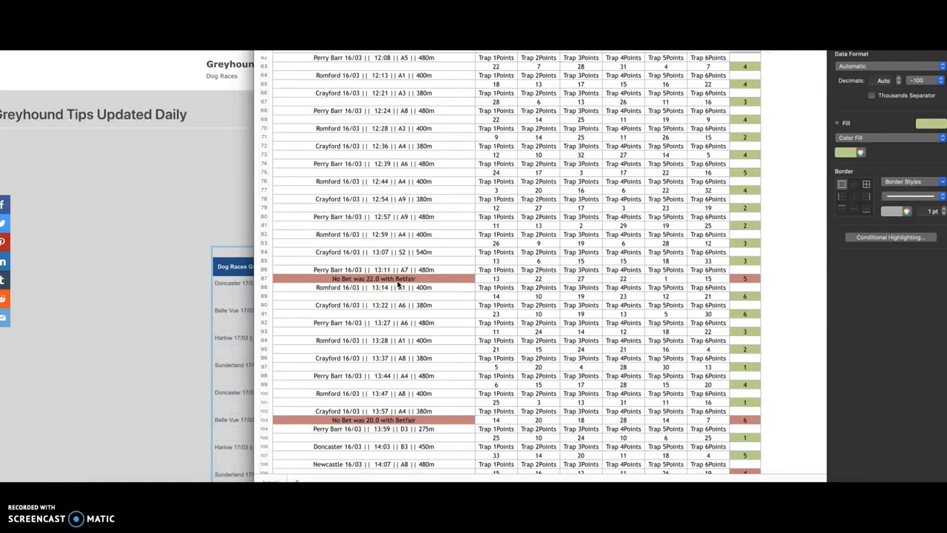
{"action": "scroll", "scroll_direction": "down", "scroll_amount": 3}
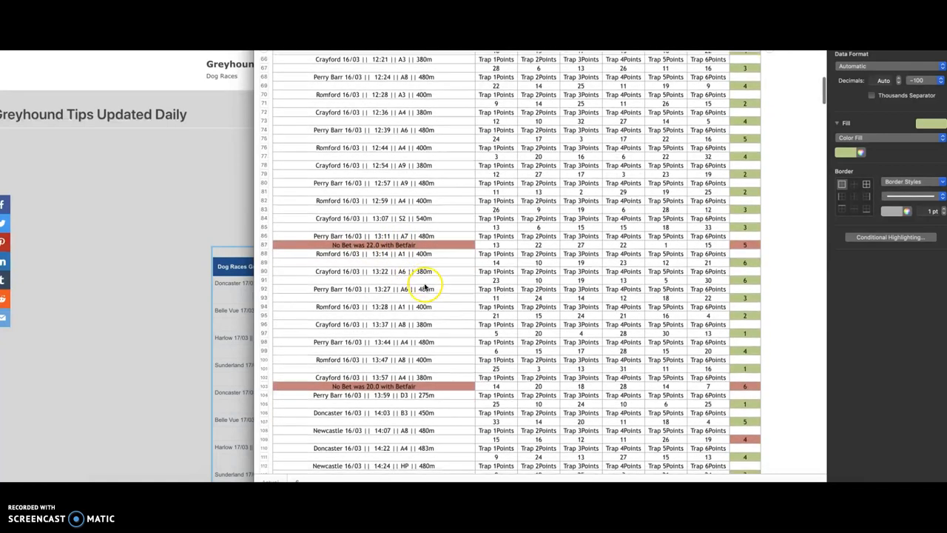
{"action": "scroll", "scroll_direction": "down", "scroll_amount": 3}
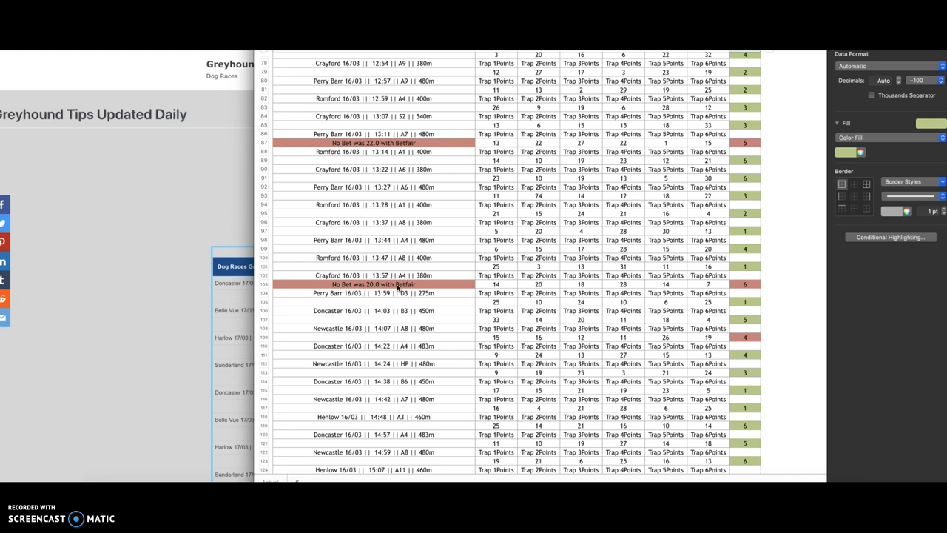
{"action": "scroll", "scroll_direction": "up", "scroll_amount": 3}
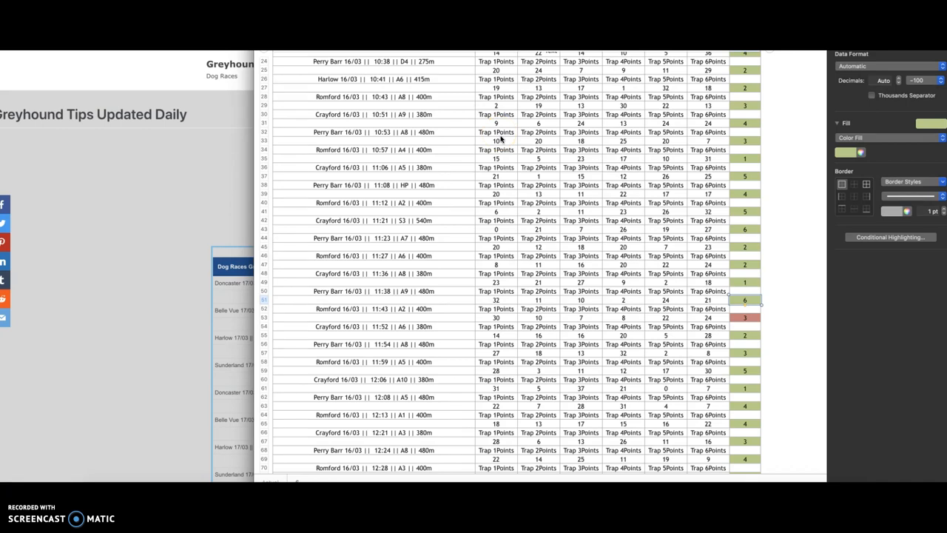
{"action": "scroll", "scroll_direction": "down", "scroll_amount": 3}
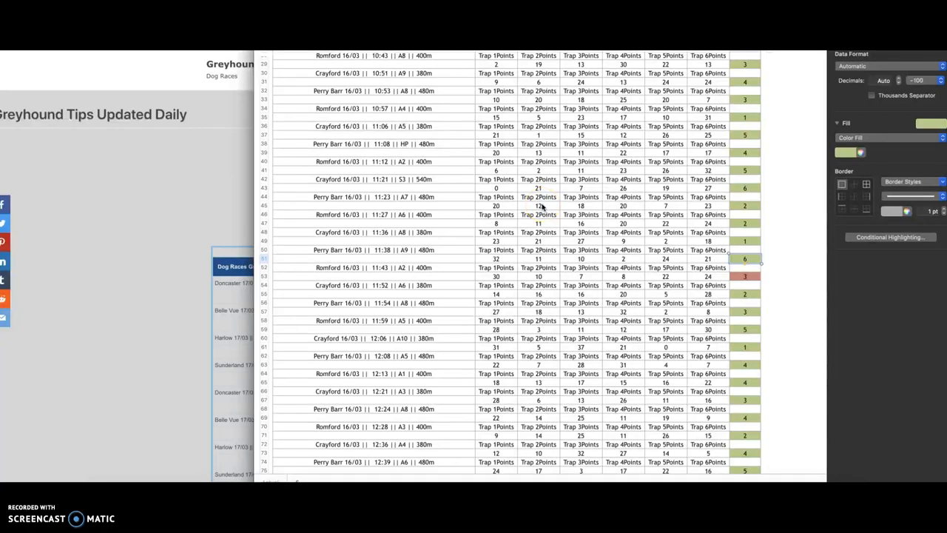
{"action": "mouse_move", "coordinate": [542, 210]}
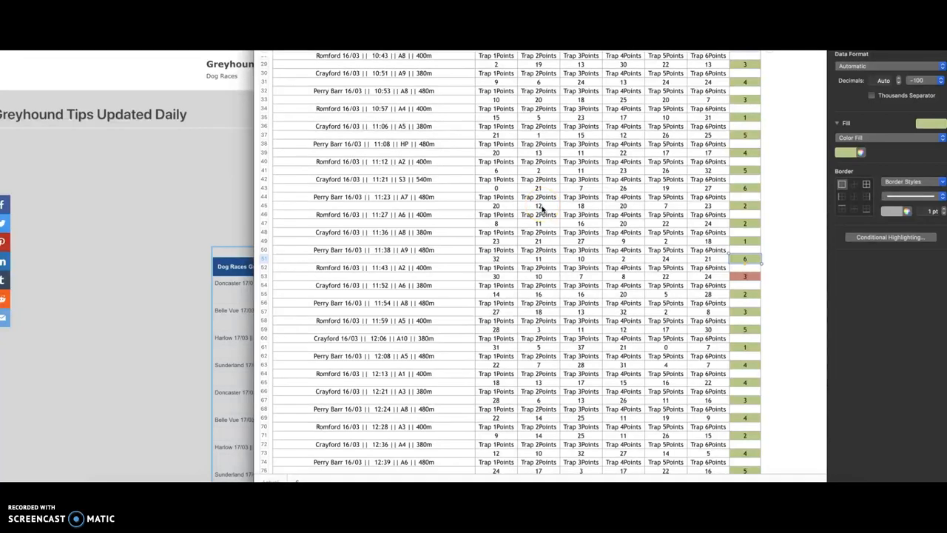
{"action": "scroll", "scroll_direction": "down", "scroll_amount": 3}
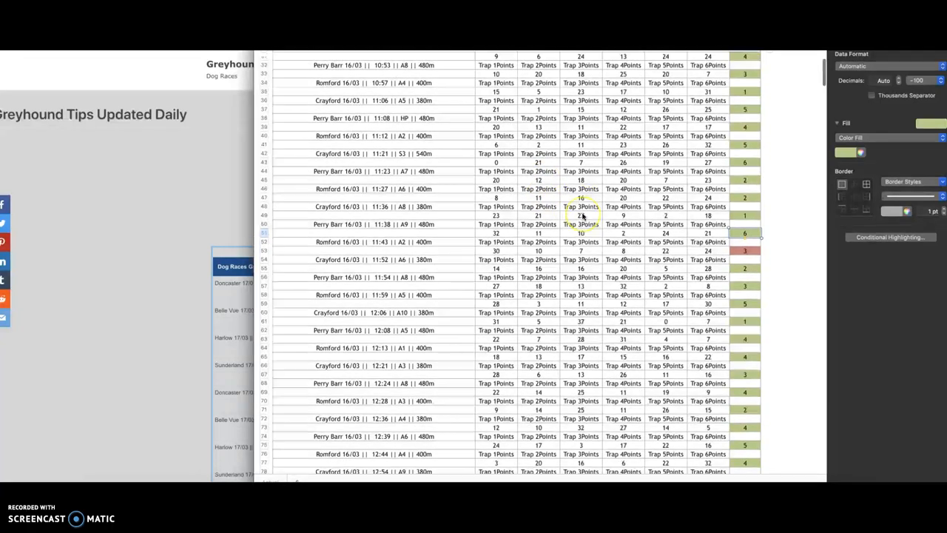
{"action": "scroll", "scroll_direction": "down", "scroll_amount": 3}
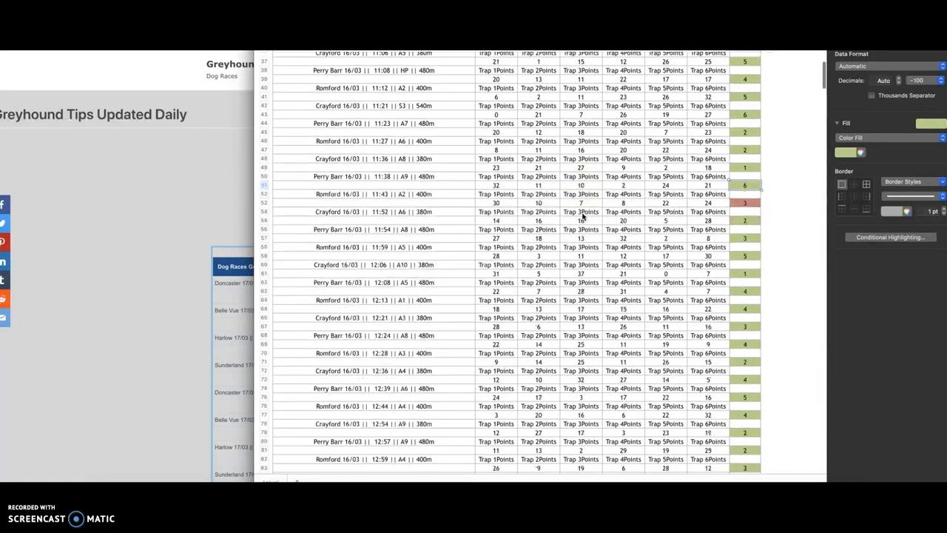
{"action": "scroll", "scroll_direction": "down", "scroll_amount": 3}
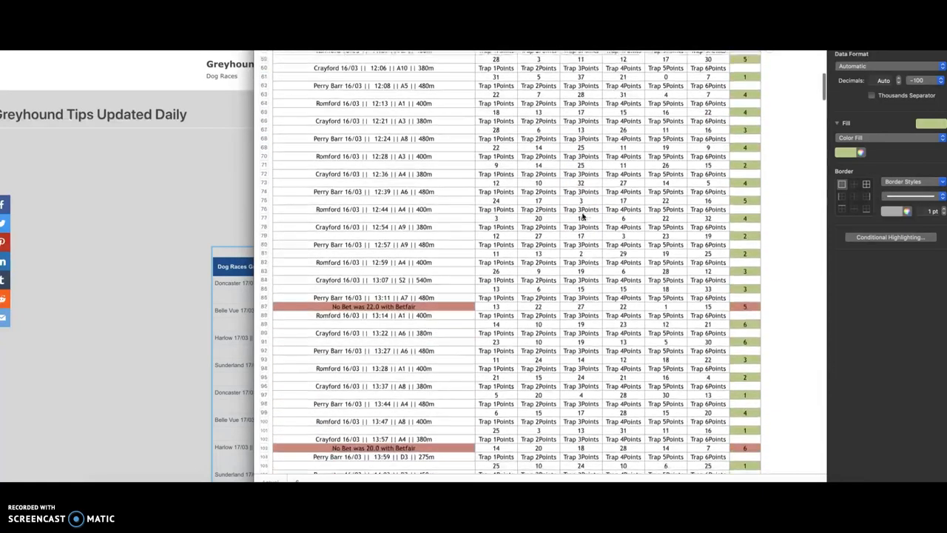
{"action": "scroll", "scroll_direction": "down", "scroll_amount": 3}
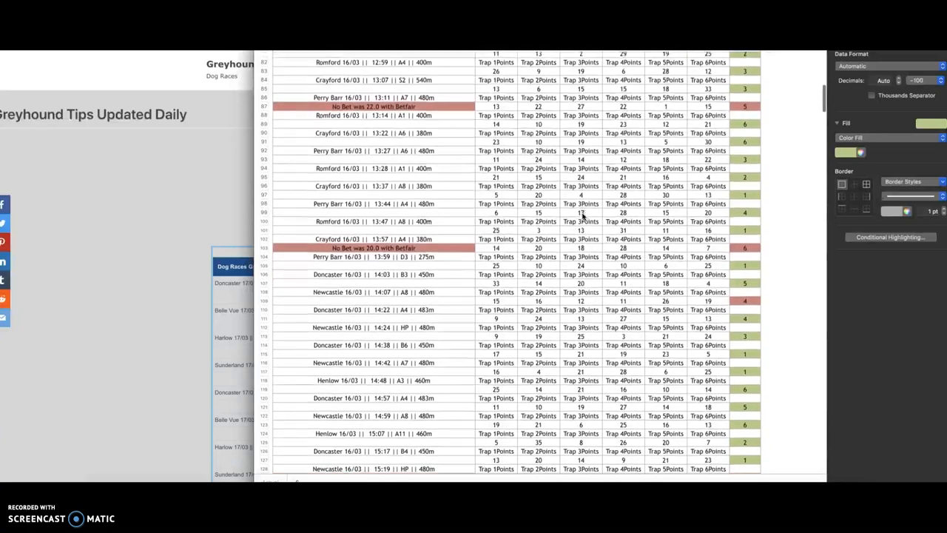
{"action": "scroll", "scroll_direction": "down", "scroll_amount": 3}
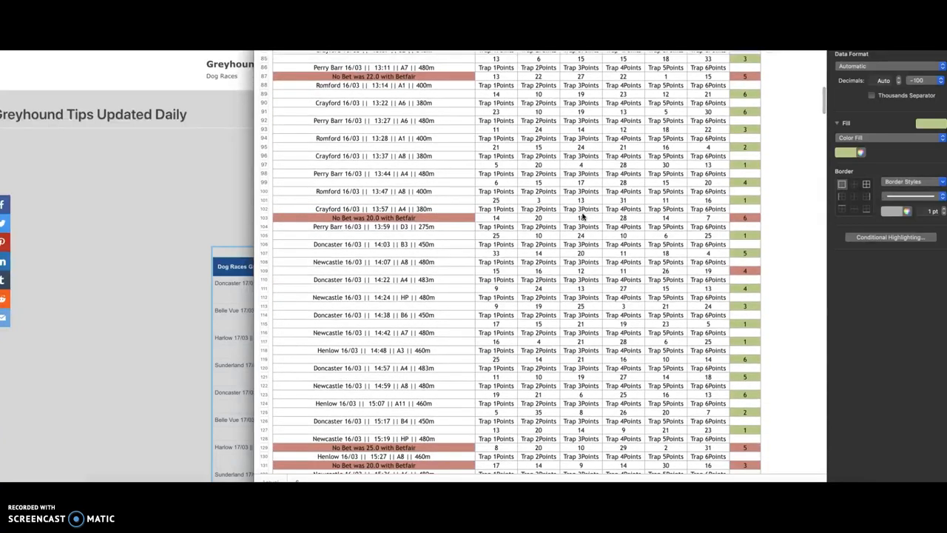
{"action": "scroll", "scroll_direction": "down", "scroll_amount": 3}
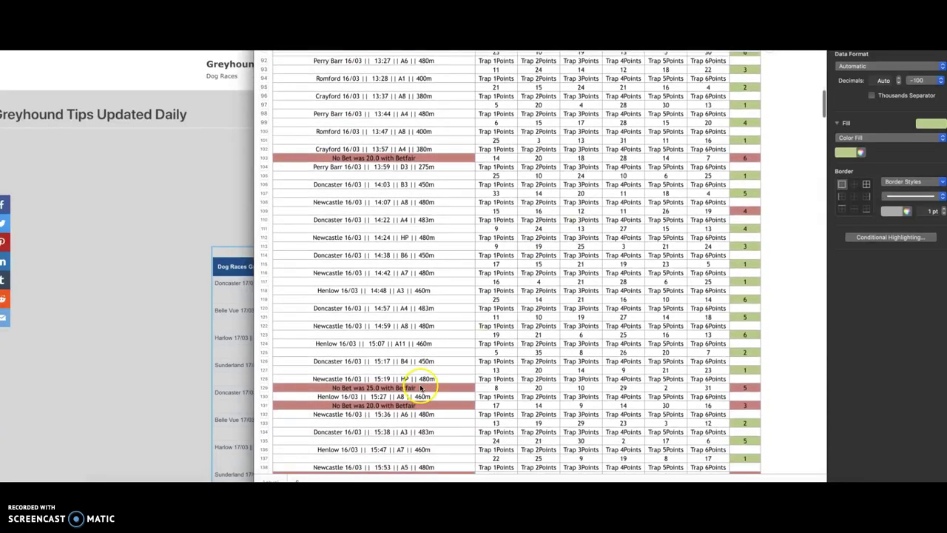
{"action": "scroll", "scroll_direction": "down", "scroll_amount": 3}
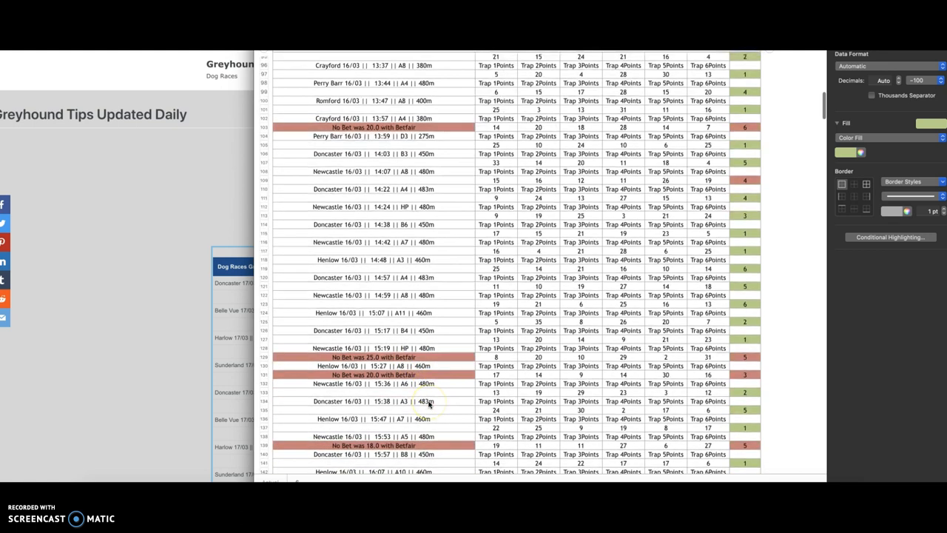
{"action": "scroll", "scroll_direction": "down", "scroll_amount": 3}
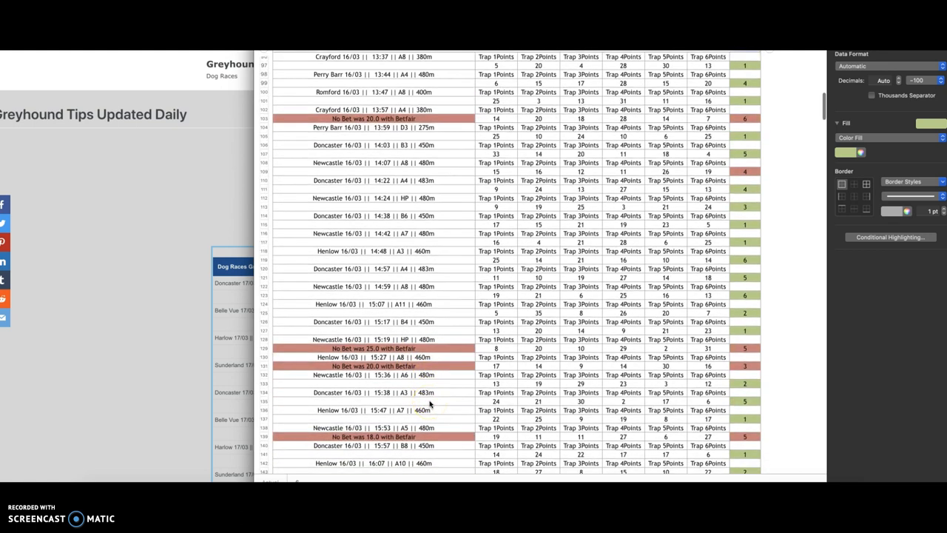
{"action": "scroll", "scroll_direction": "down", "scroll_amount": 3}
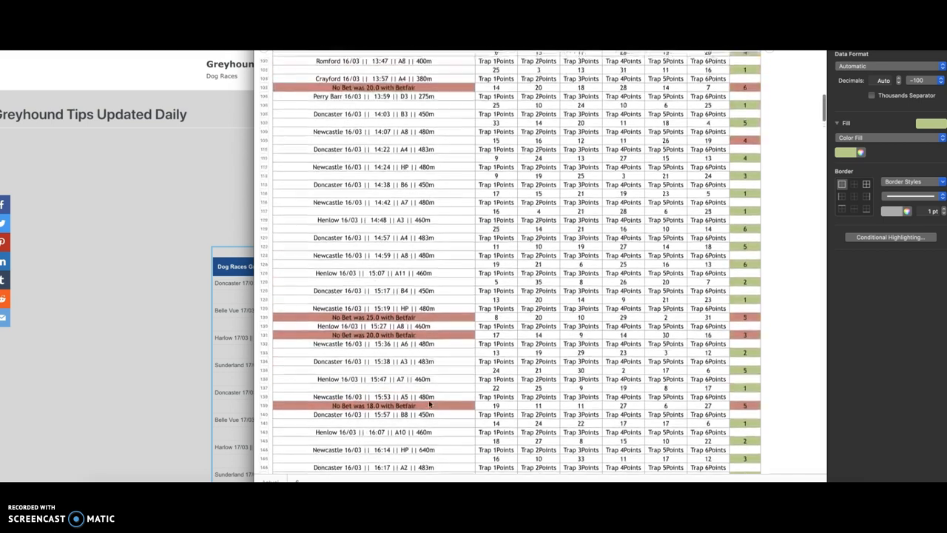
{"action": "scroll", "scroll_direction": "up", "scroll_amount": 3}
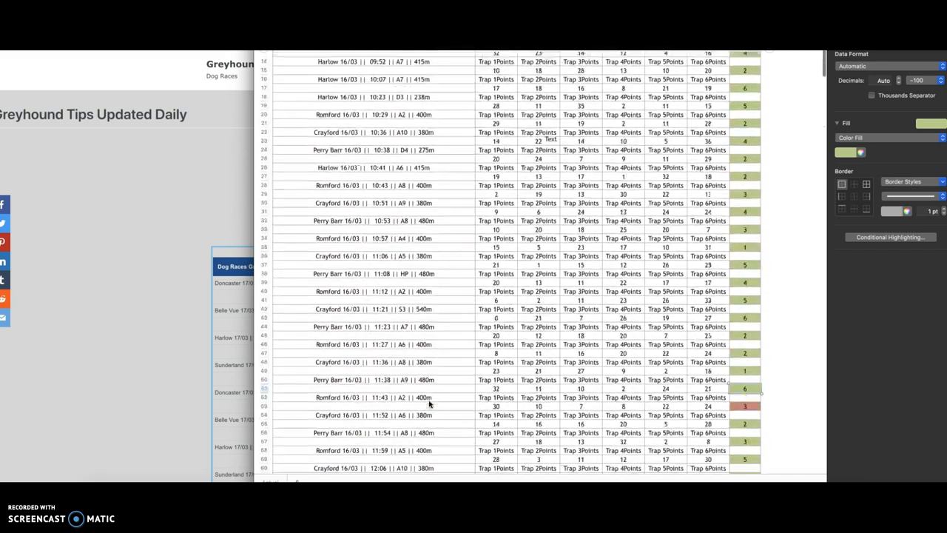
{"action": "scroll", "scroll_direction": "up", "scroll_amount": 3}
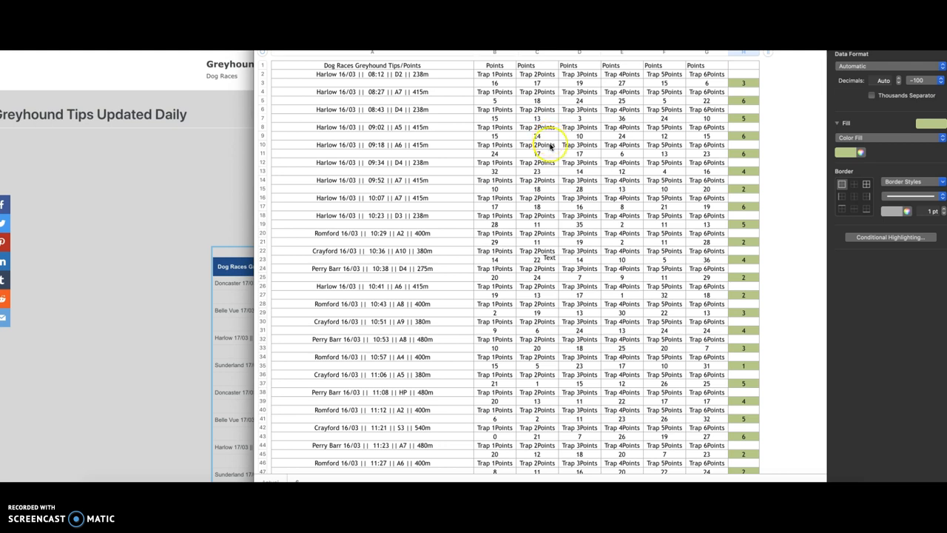
{"action": "scroll", "scroll_direction": "down", "scroll_amount": 3}
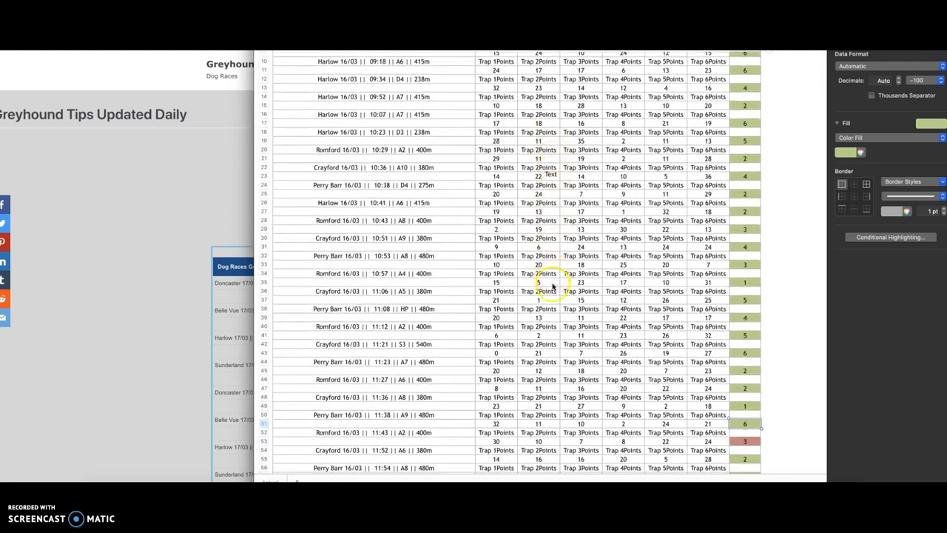